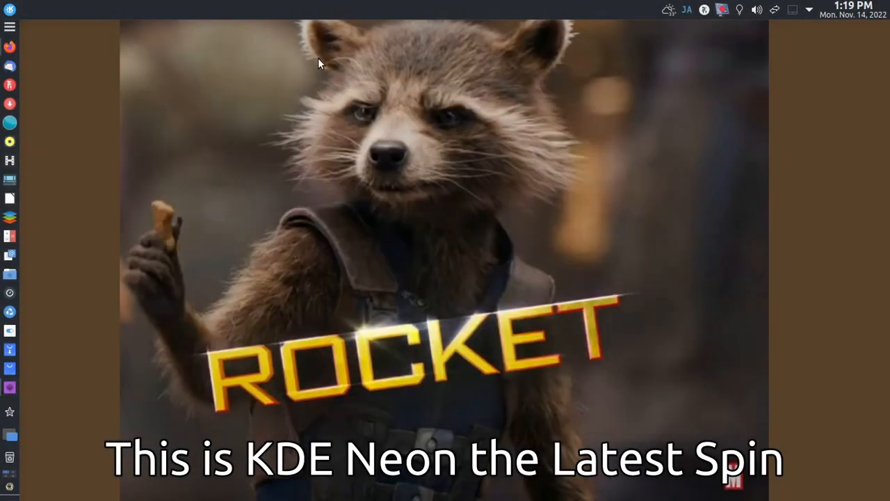
pyautogui.moveTo(808, 253)
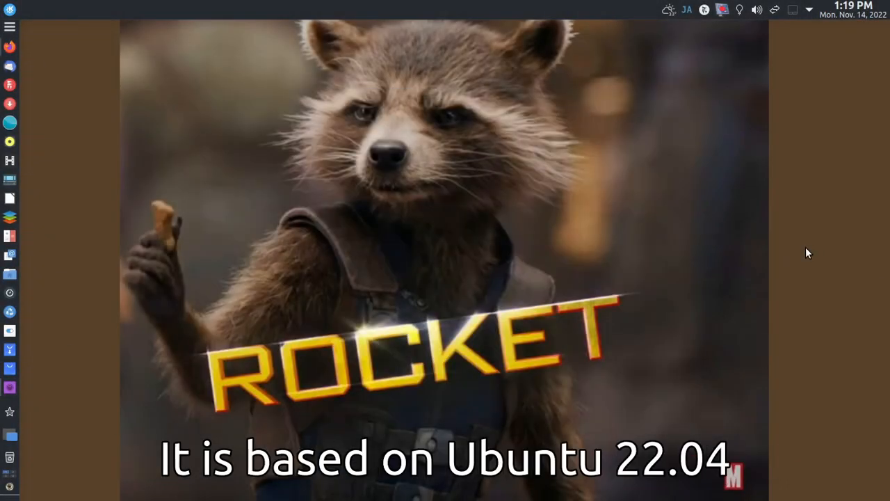
# - Drop down Yakuake to show the neofetch readout: KDE neon 5.26, Plasma 5.26.3, Intel Core 2 Duo
pyautogui.press('F12')
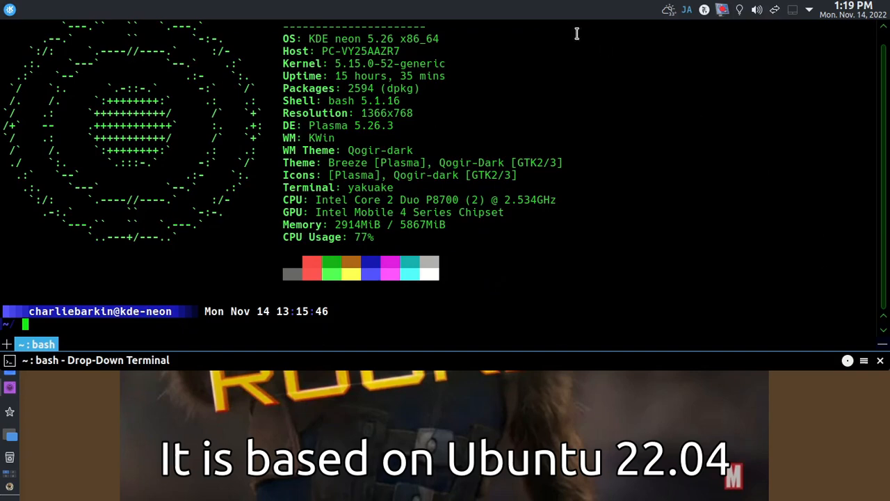
pyautogui.moveTo(592, 161)
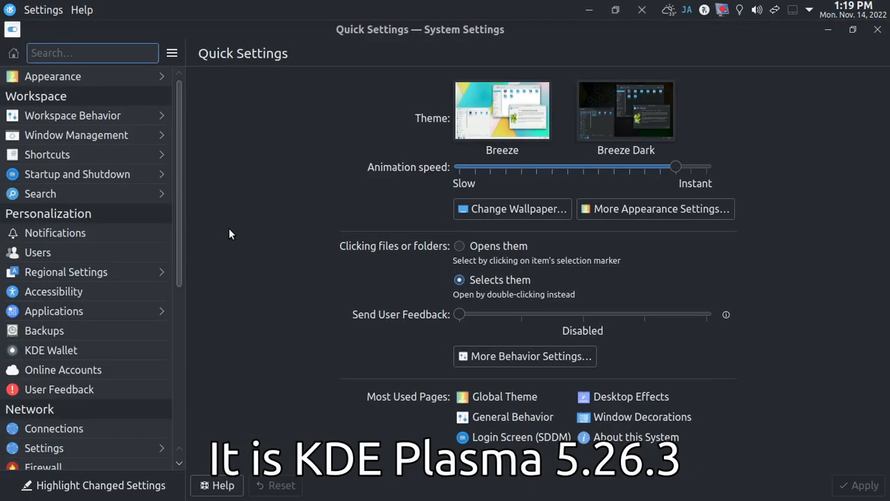
# - Review the Application Style, Plasma Style, Colors and Window Decorations pages with their Qogir-dark themes
pyautogui.scroll(-3)
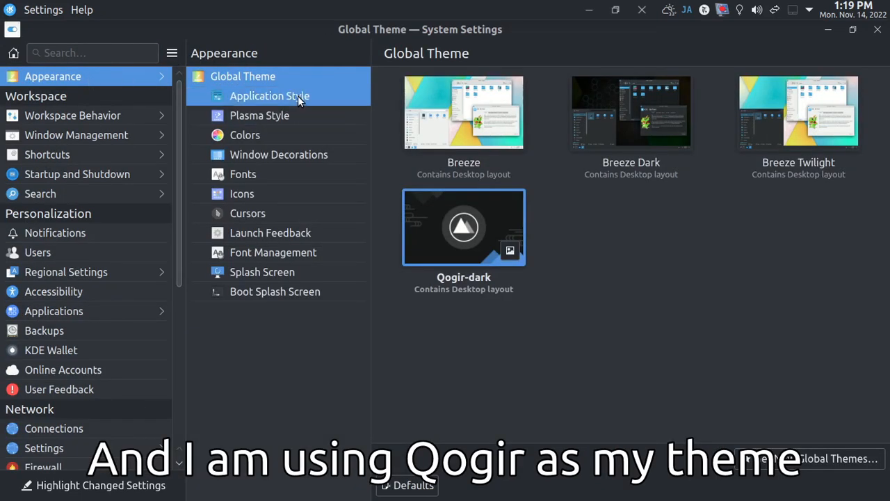
pyautogui.click(270, 96)
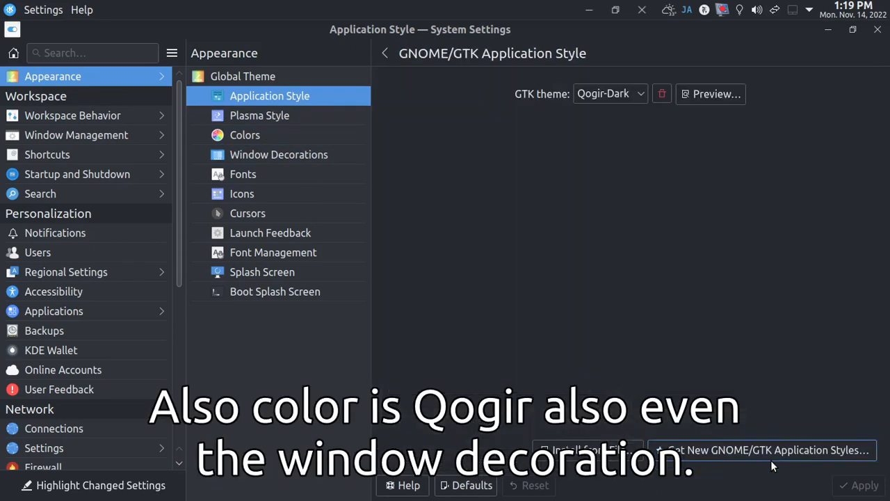
pyautogui.click(259, 114)
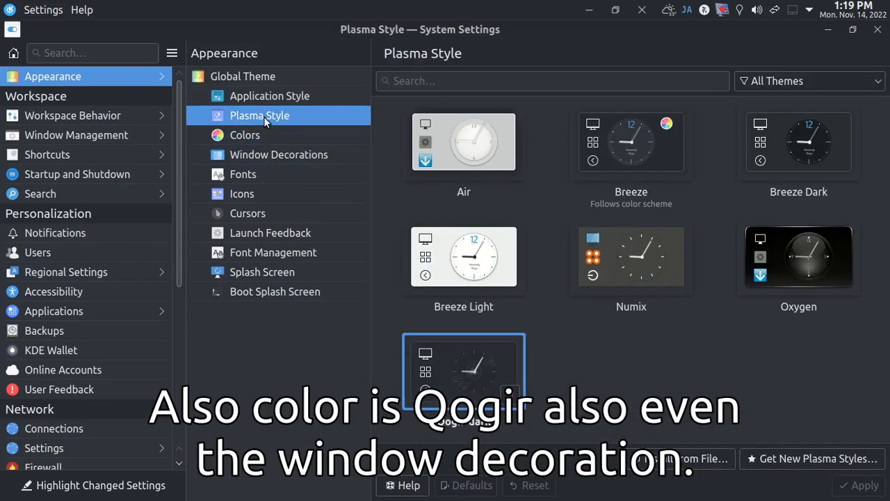
pyautogui.click(245, 135)
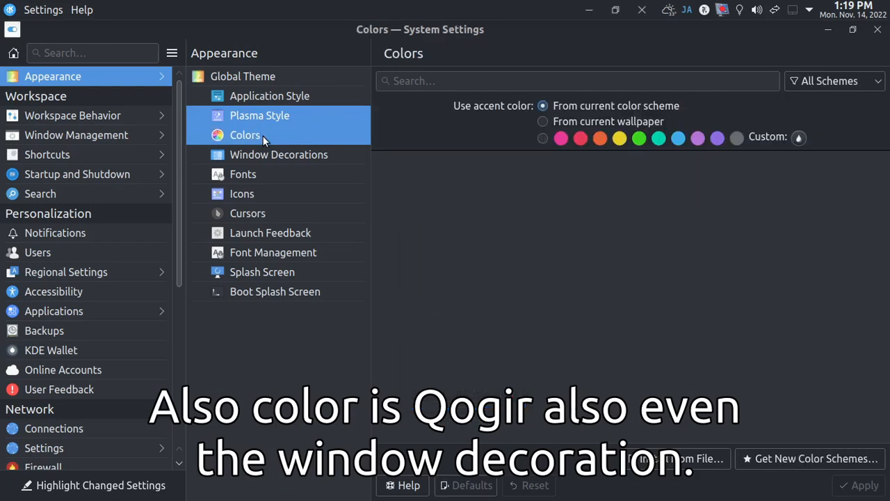
pyautogui.click(279, 155)
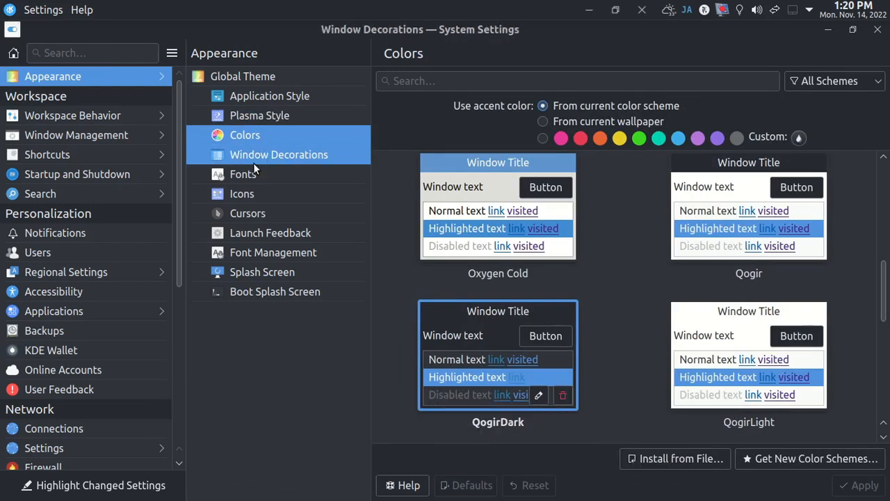
# - Review Fonts (Ubuntu 12pt), Icons, Cursors (DMZ White) and bouncing Launch Feedback
pyautogui.click(279, 155)
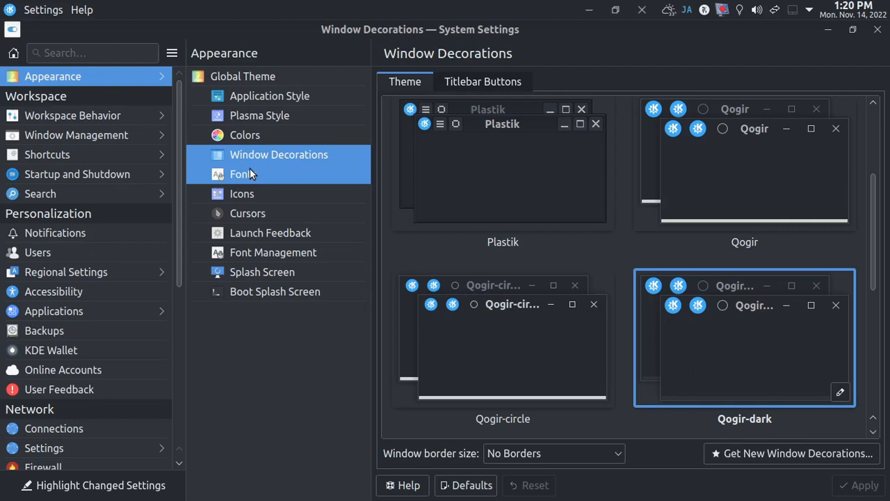
pyautogui.click(243, 174)
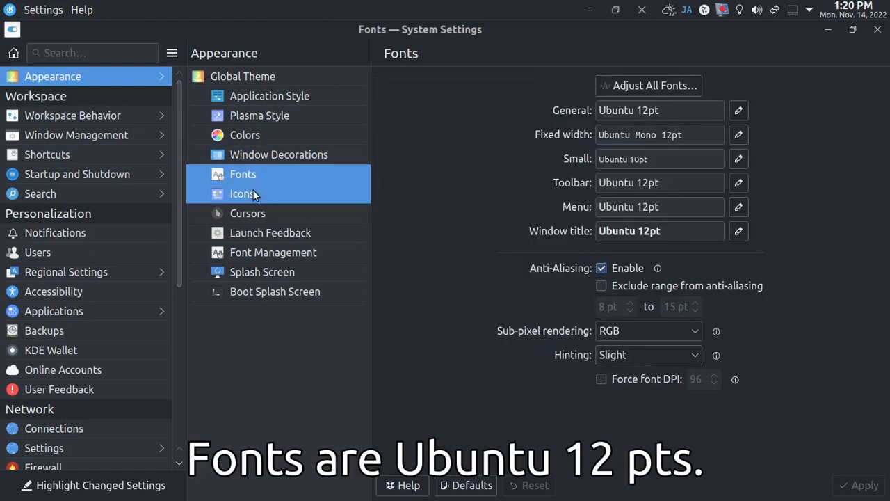
pyautogui.click(248, 213)
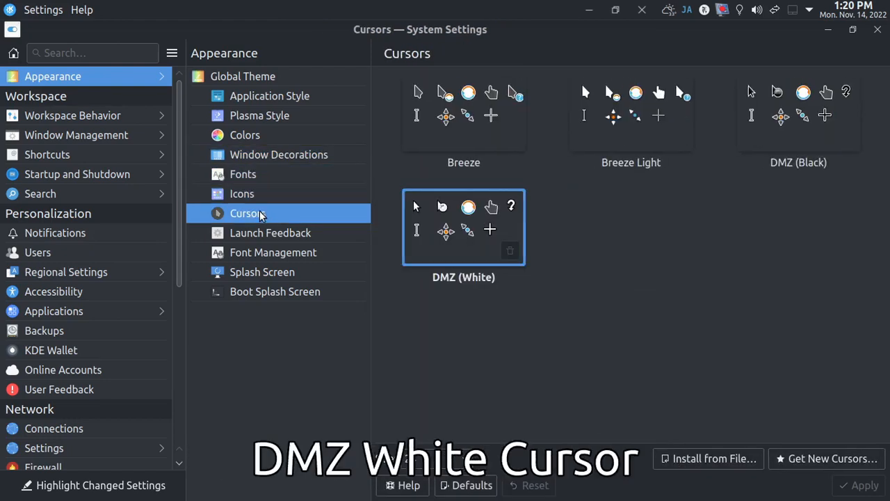
pyautogui.click(269, 233)
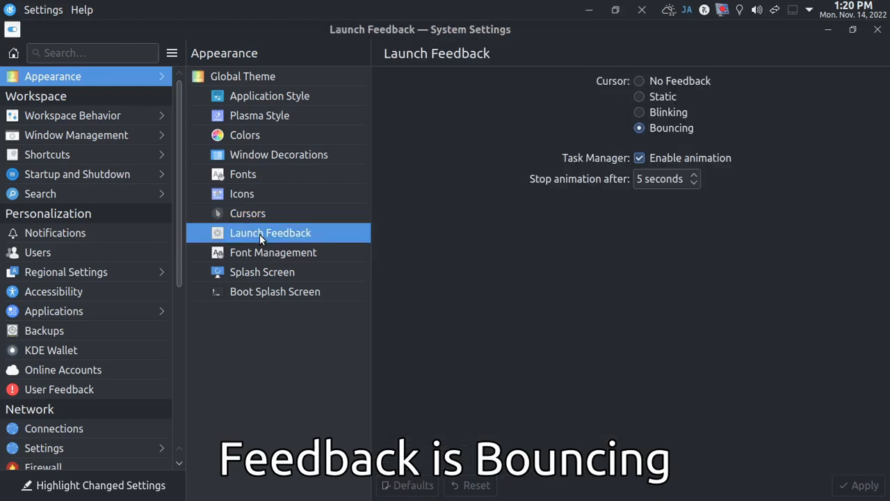
pyautogui.click(273, 252)
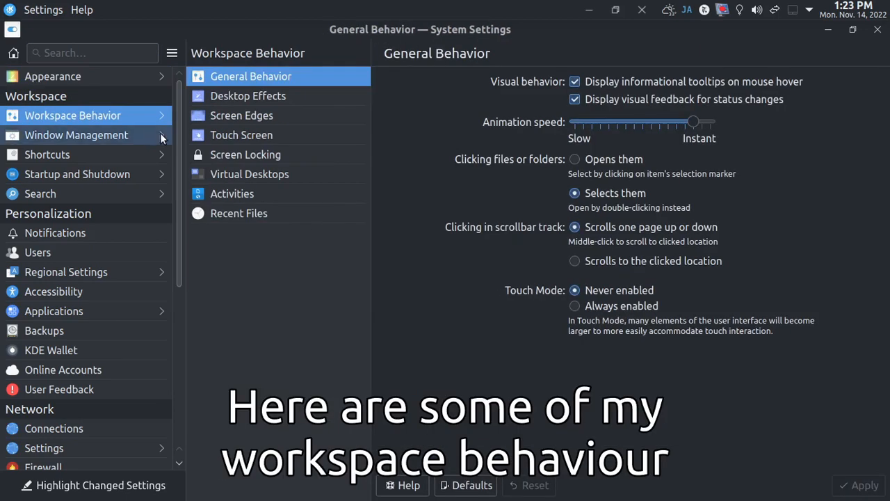
# - Browse Desktop Effects, Screen Edges, Touch Screen, Screen Locking (off), Virtual Desktops and Recent Files
pyautogui.click(249, 96)
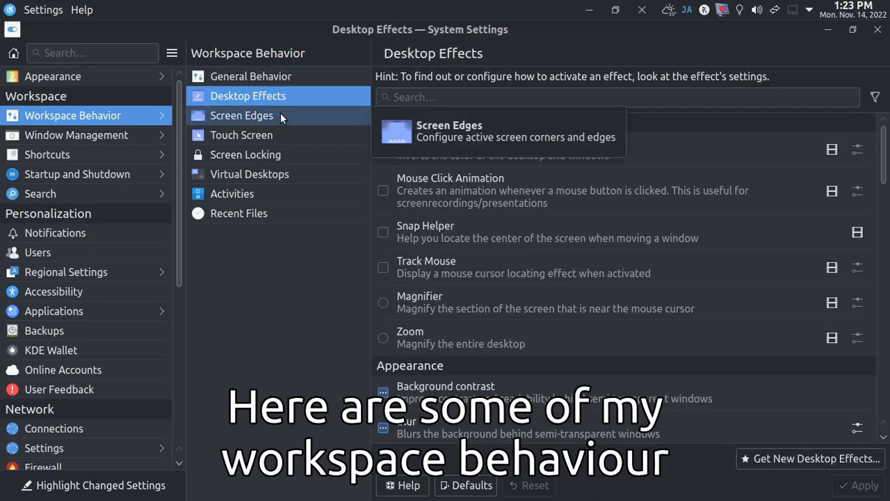
pyautogui.click(241, 115)
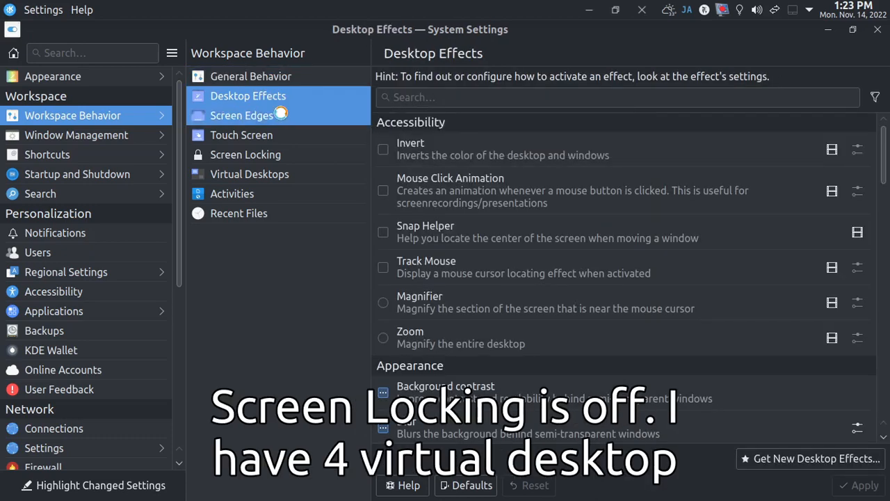
pyautogui.click(242, 134)
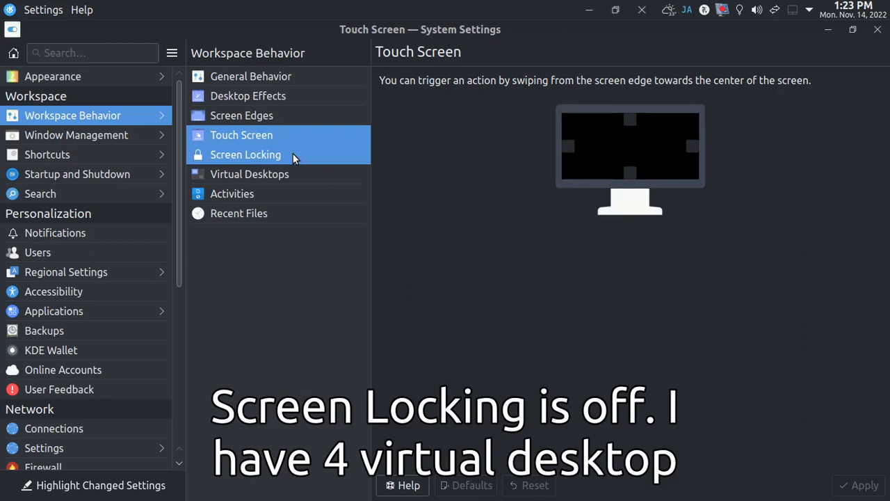
pyautogui.click(245, 155)
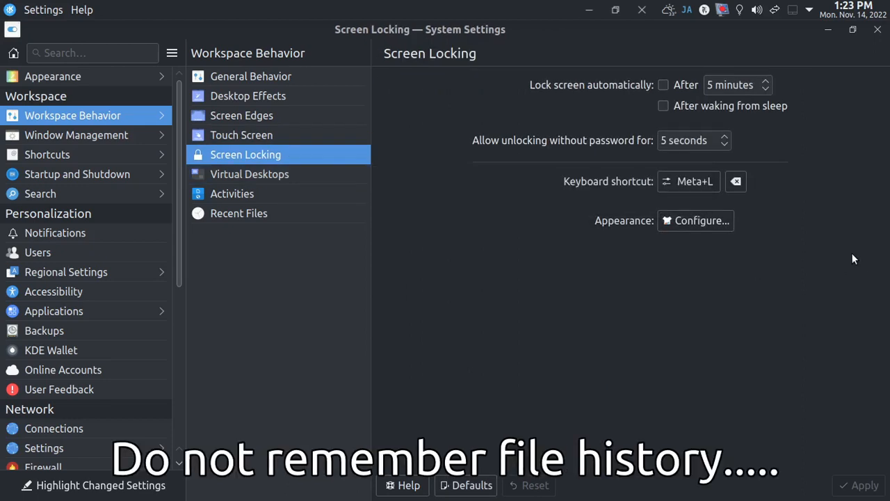
pyautogui.click(249, 174)
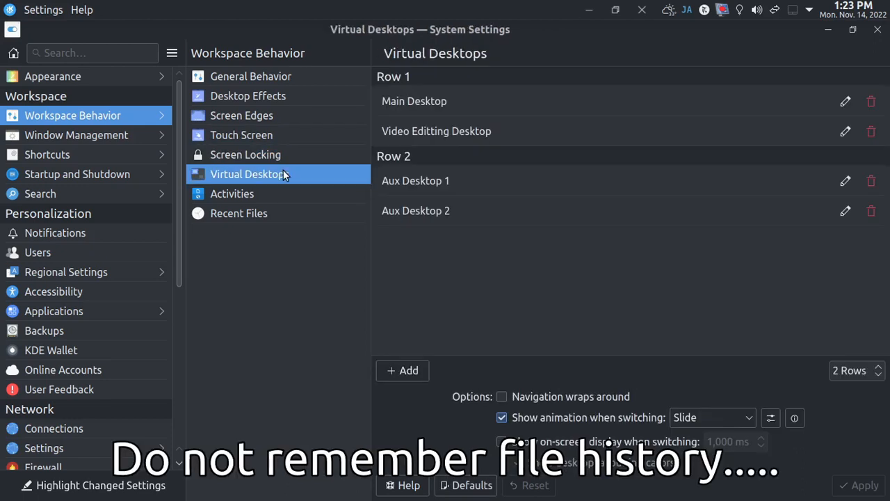
pyautogui.click(239, 213)
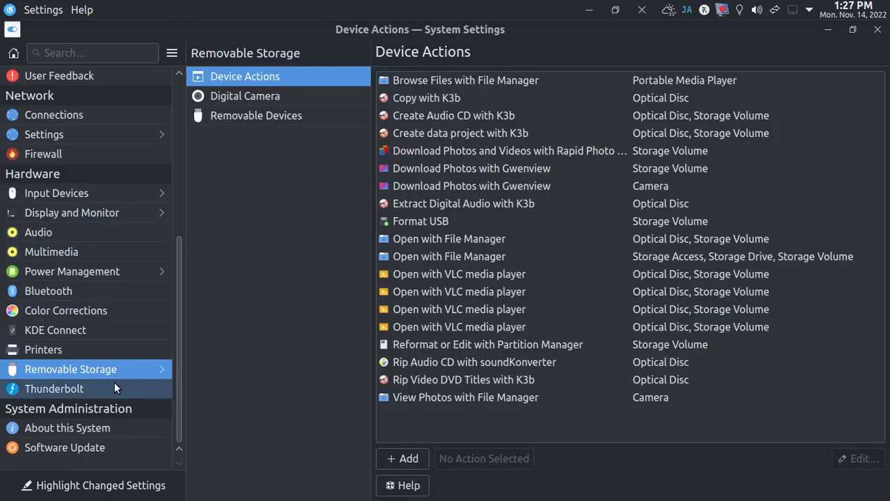
pyautogui.click(64, 448)
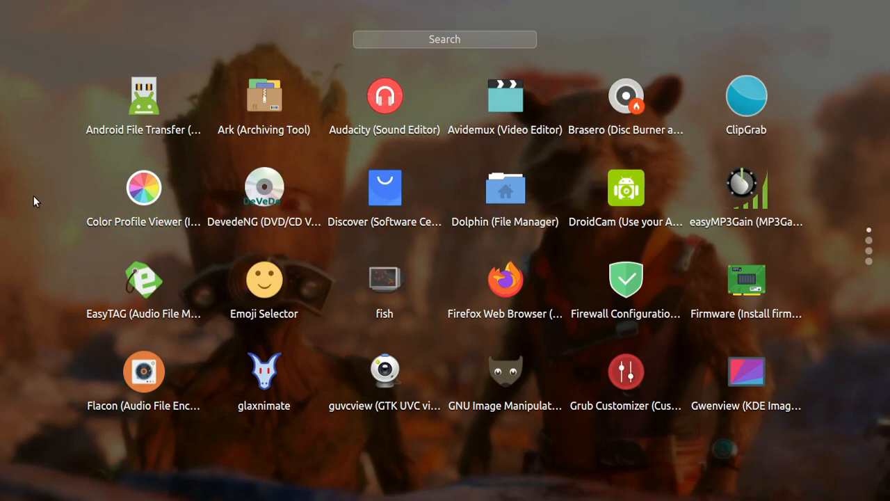
pyautogui.moveTo(654, 480)
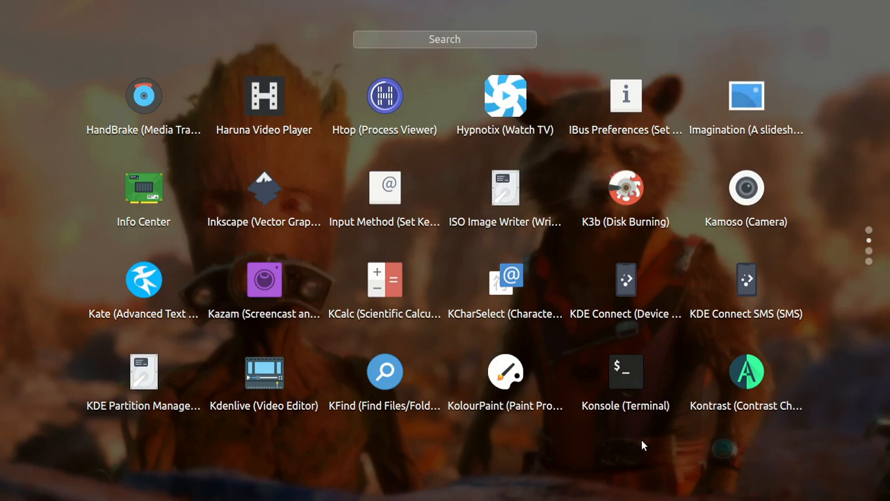
pyautogui.moveTo(747, 386)
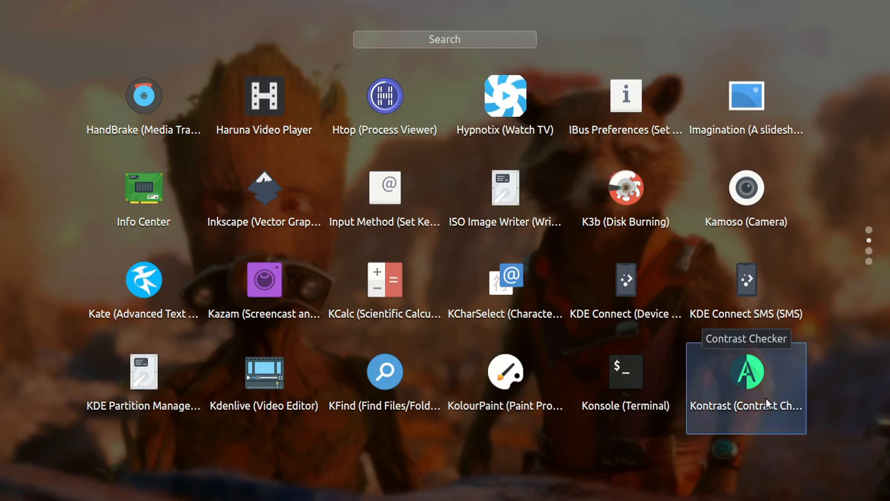
# - Page the application dashboard on to the apps from HandBrake through Kontrast
pyautogui.scroll(-3)
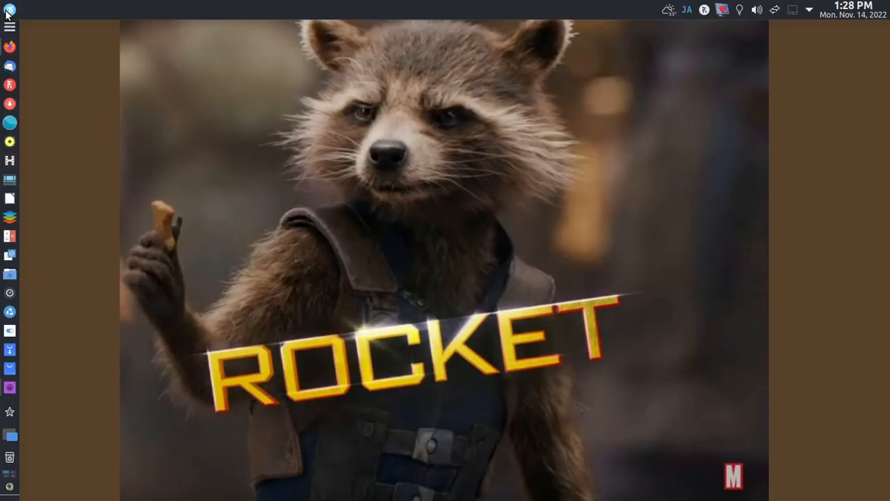
# - Scroll through the alphabetical All Applications list in the Kickoff menu
pyautogui.click(10, 10)
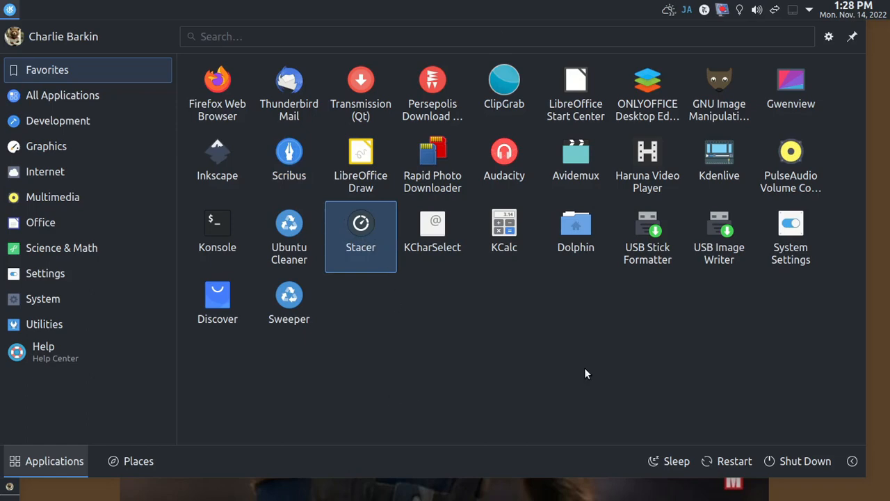
pyautogui.click(63, 96)
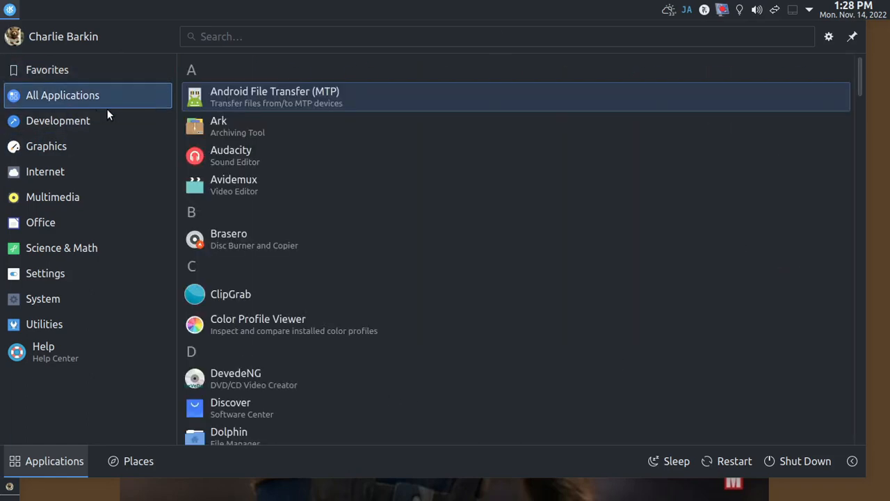
pyautogui.scroll(-3)
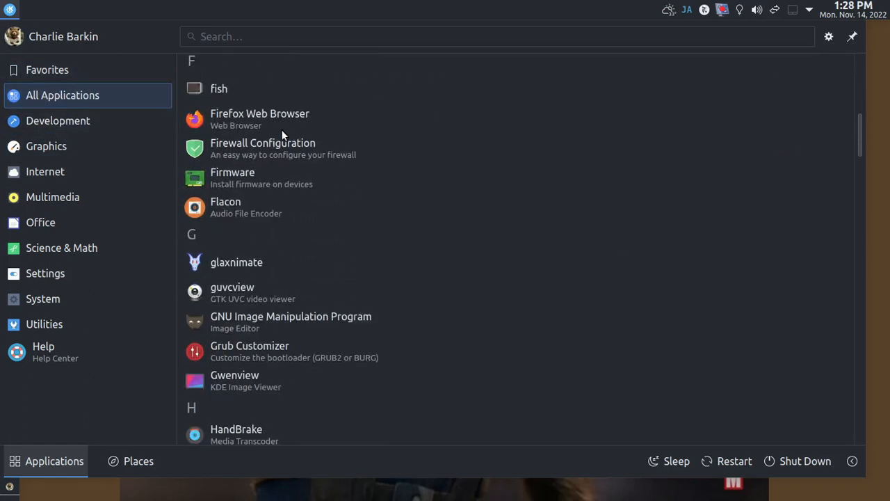
pyautogui.scroll(-3)
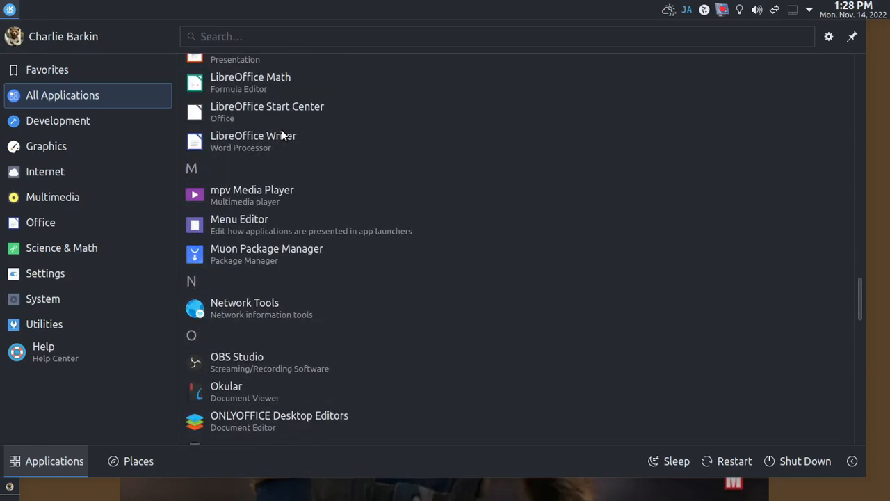
pyautogui.scroll(-3)
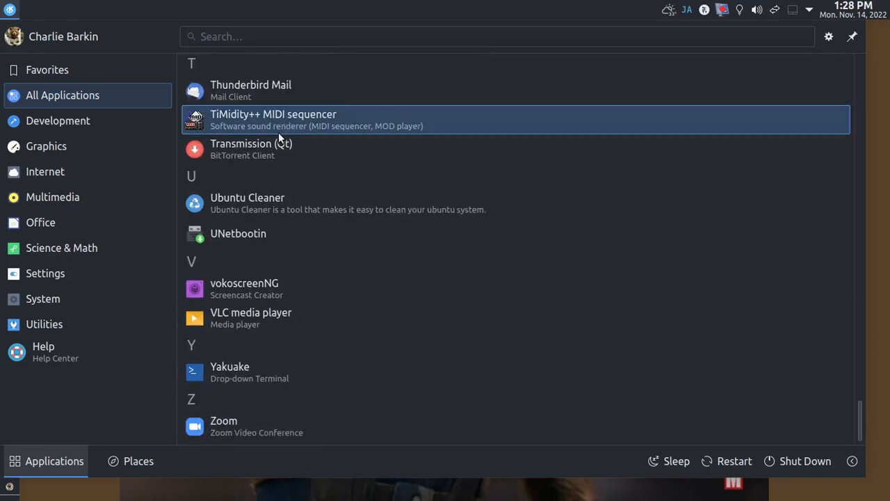
# - Browse the Graphics, Internet, Multimedia, Settings, System, Utilities and Help categories
pyautogui.click(46, 146)
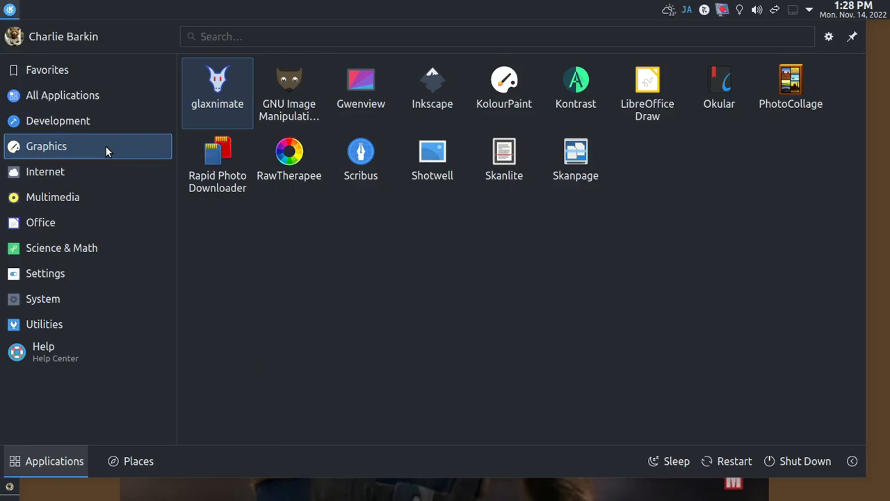
pyautogui.click(45, 171)
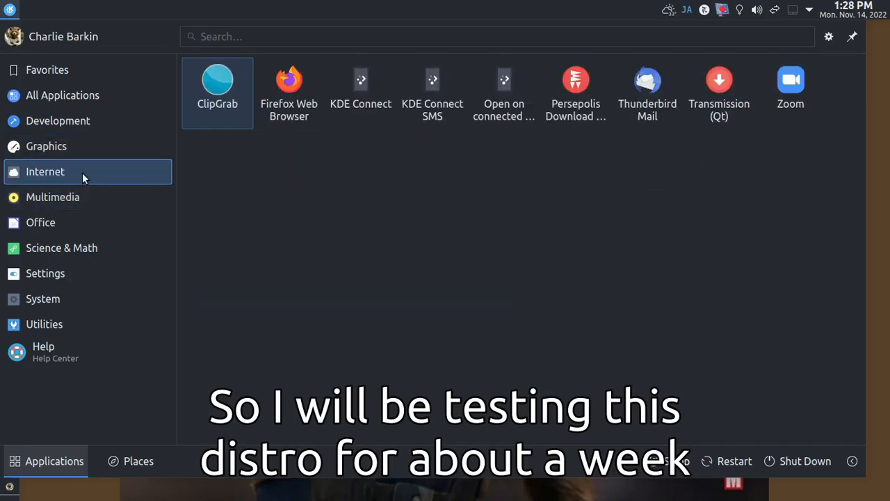
pyautogui.click(52, 196)
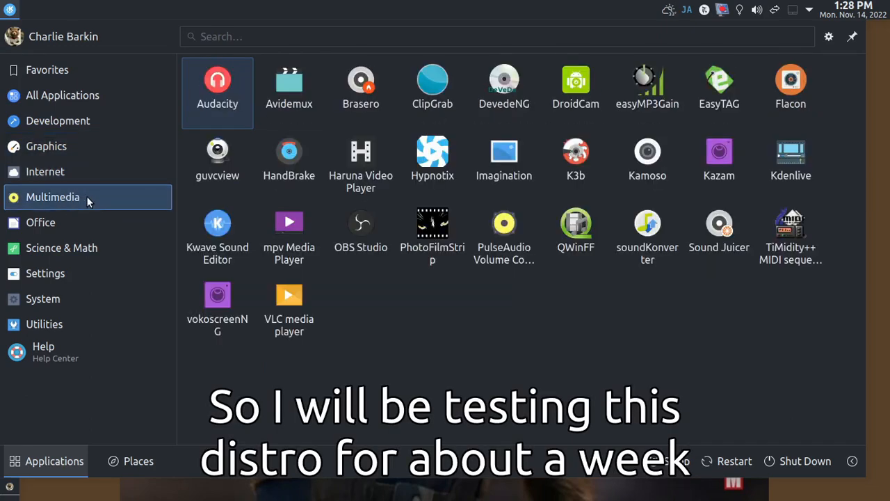
pyautogui.click(45, 273)
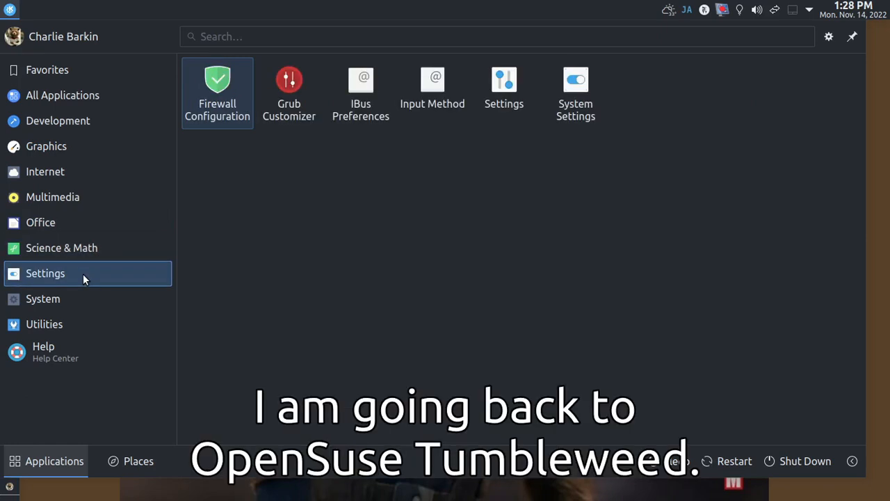
pyautogui.click(43, 299)
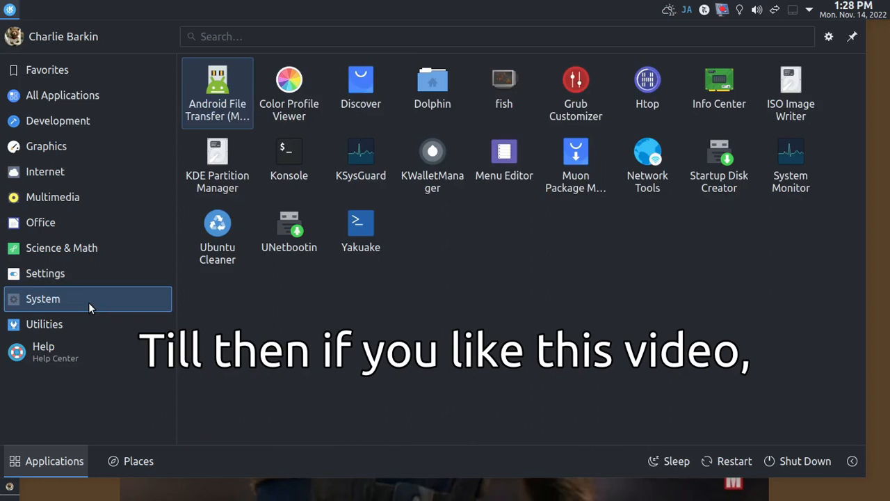
pyautogui.click(45, 324)
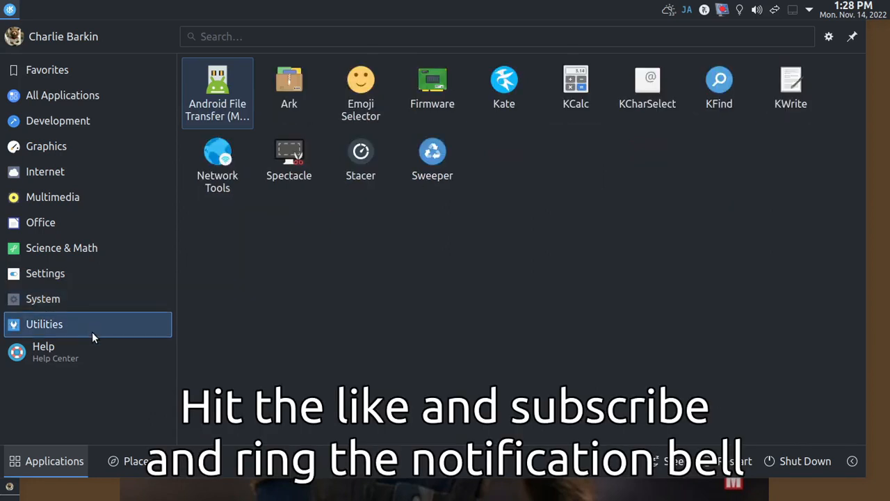
pyautogui.click(43, 347)
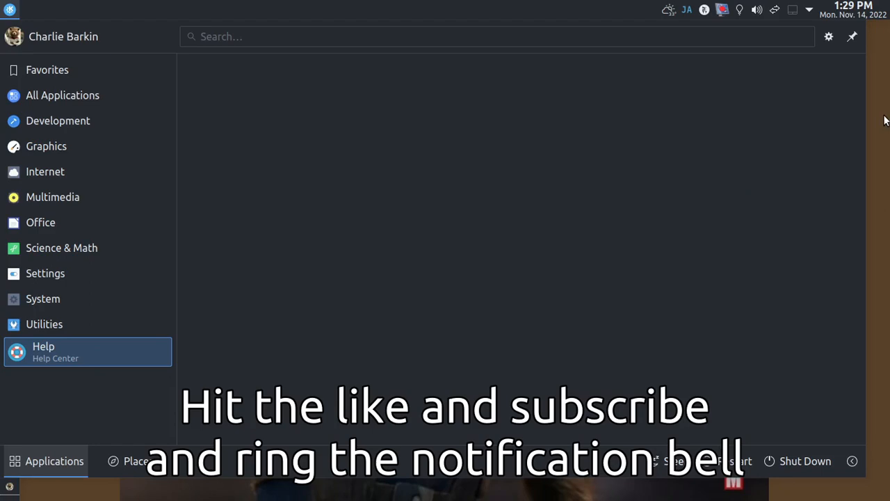